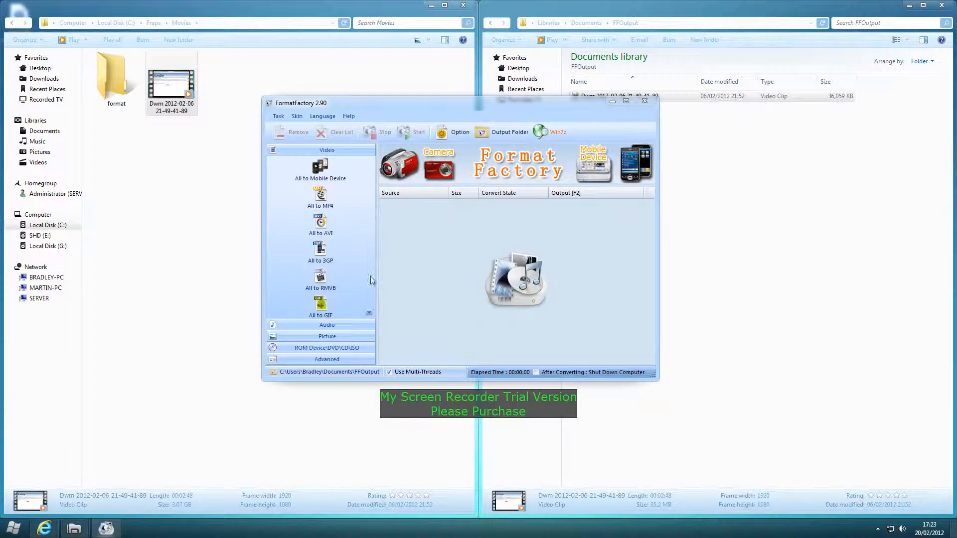
- Choose All to AVI from the Video panel to begin an AVI conversion job
click(390, 192)
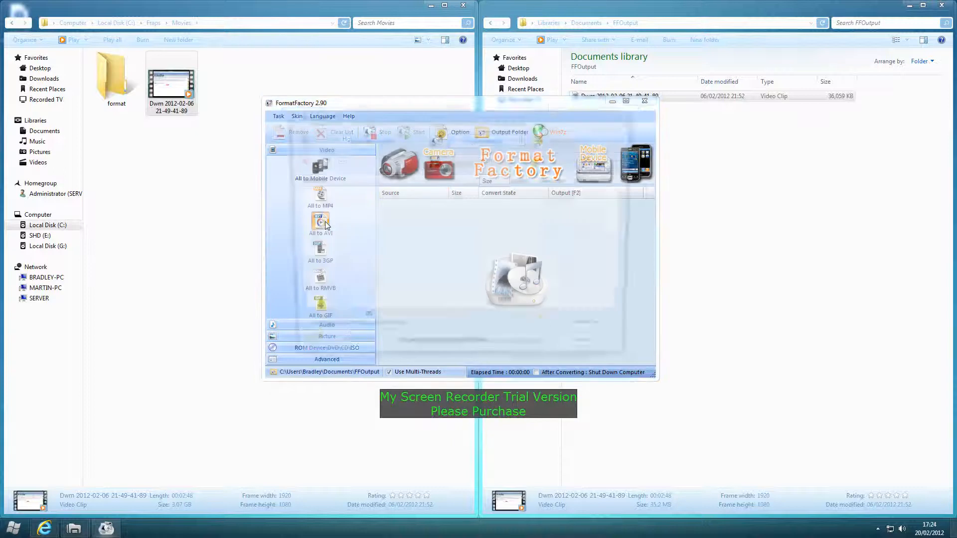
- In the AVI output settings, set audio sample rate, bitrate and channels to Default
click(320, 222)
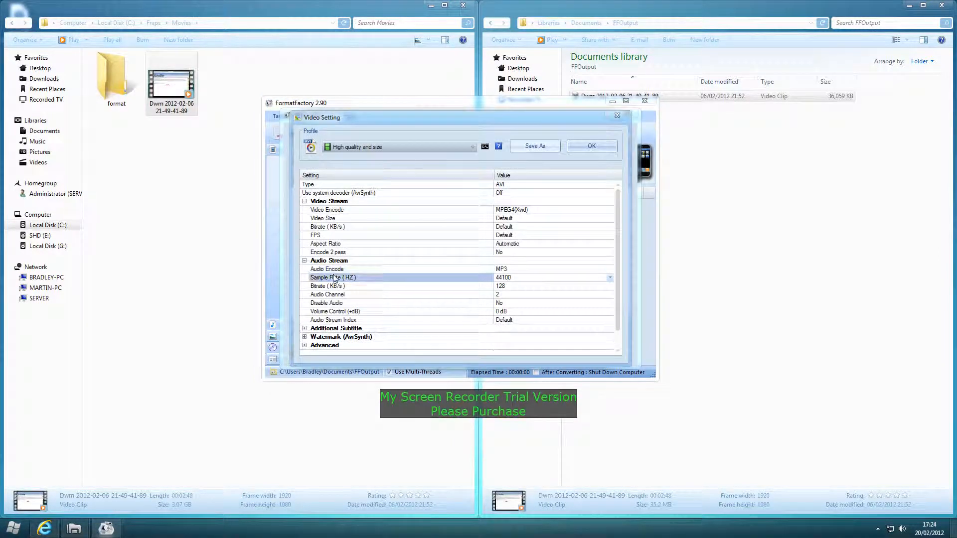
click(609, 286)
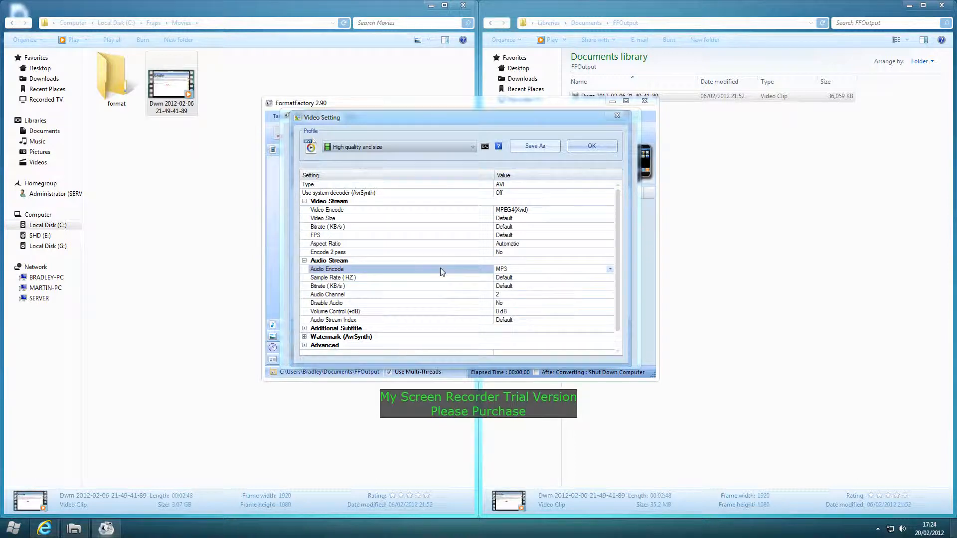
click(396, 294)
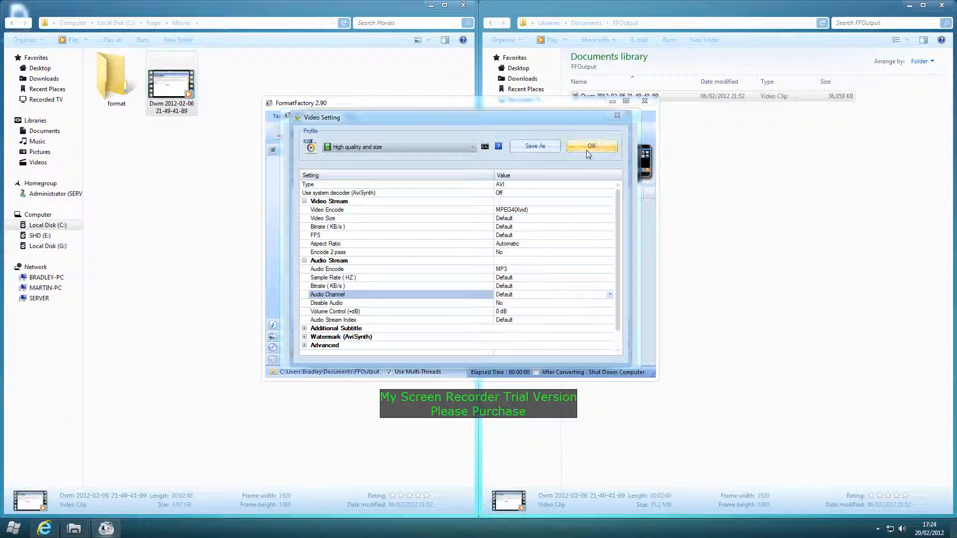
click(590, 146)
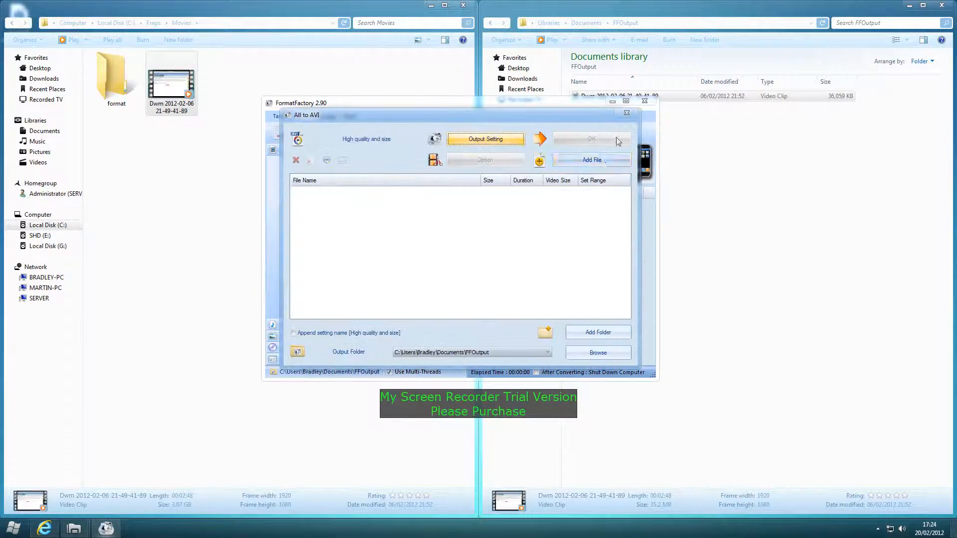
click(591, 159)
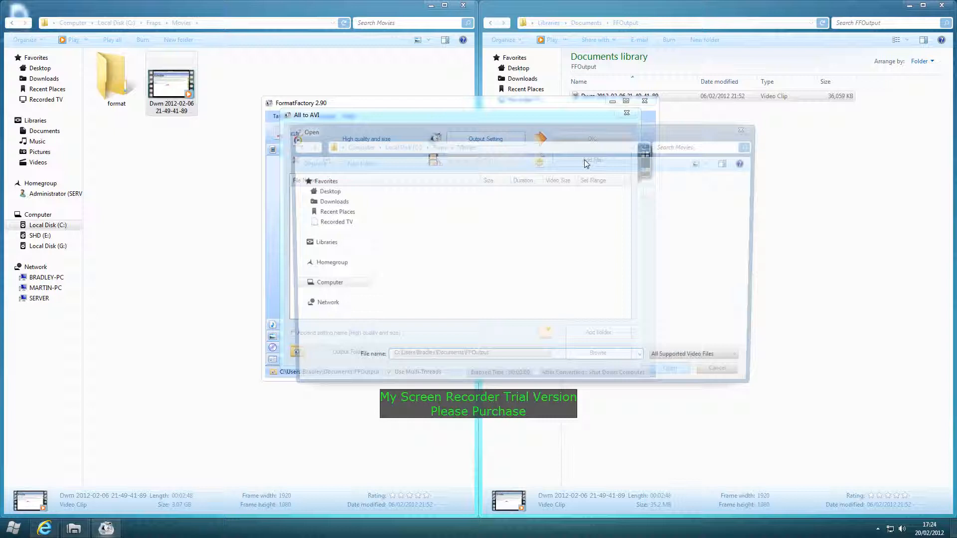
click(454, 201)
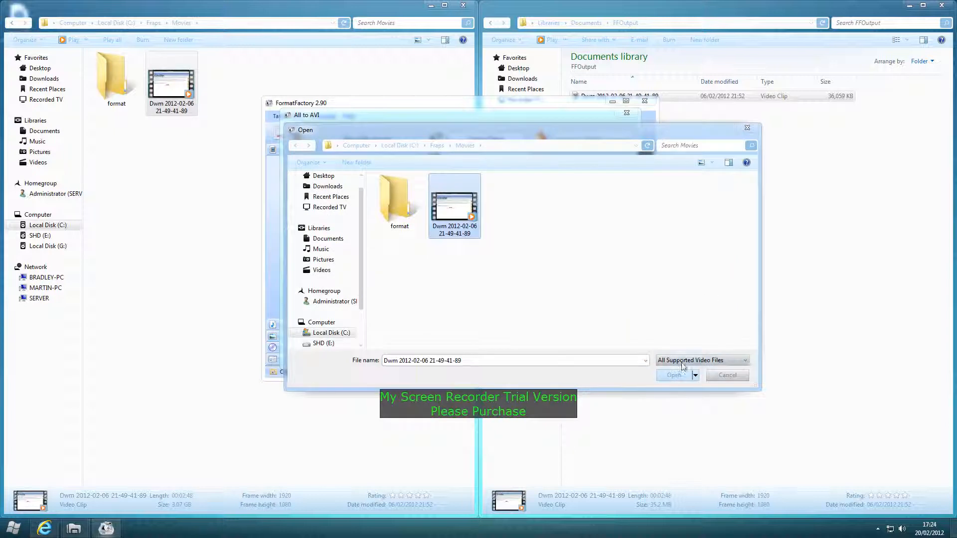
click(673, 375)
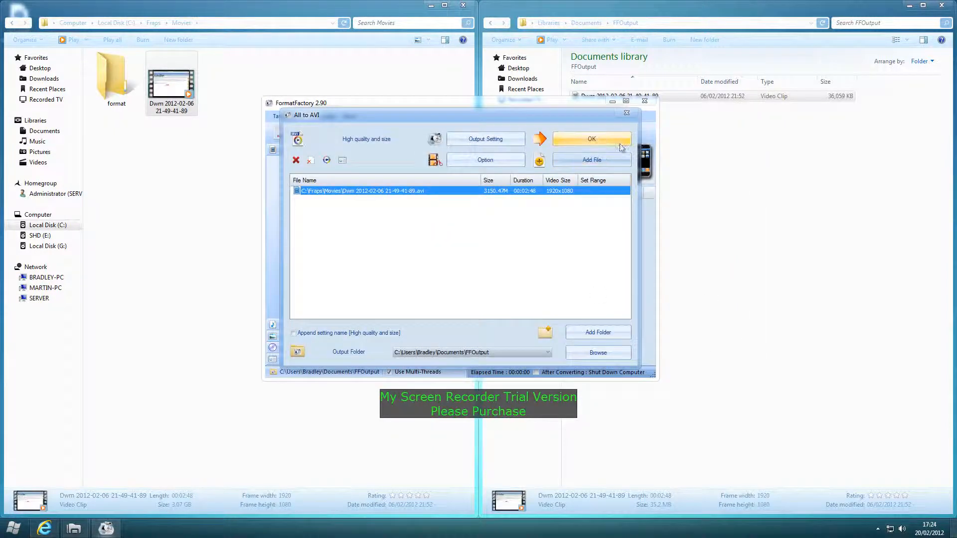
click(590, 138)
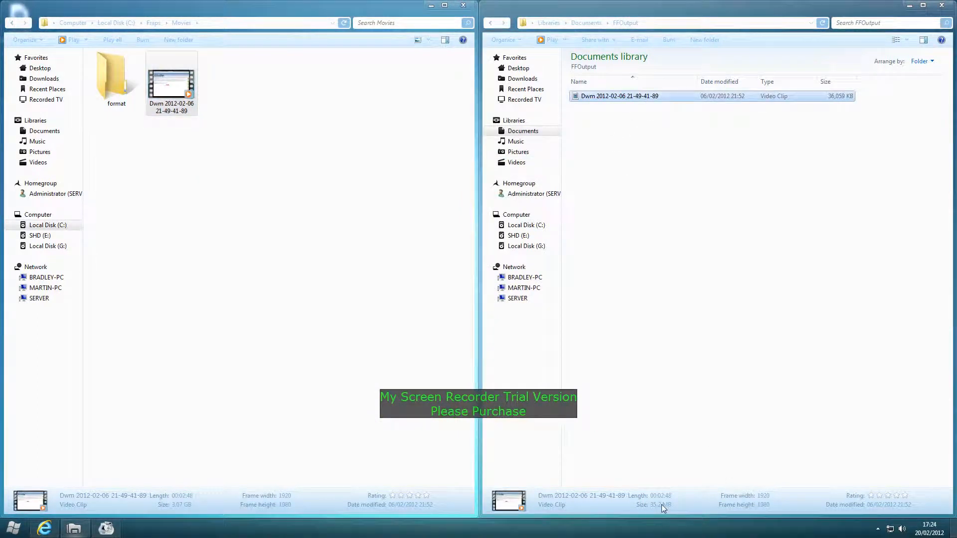
- Show the 3.07 GB original in Movies beside the 35.2 MB converted clip in FFOutput
click(171, 84)
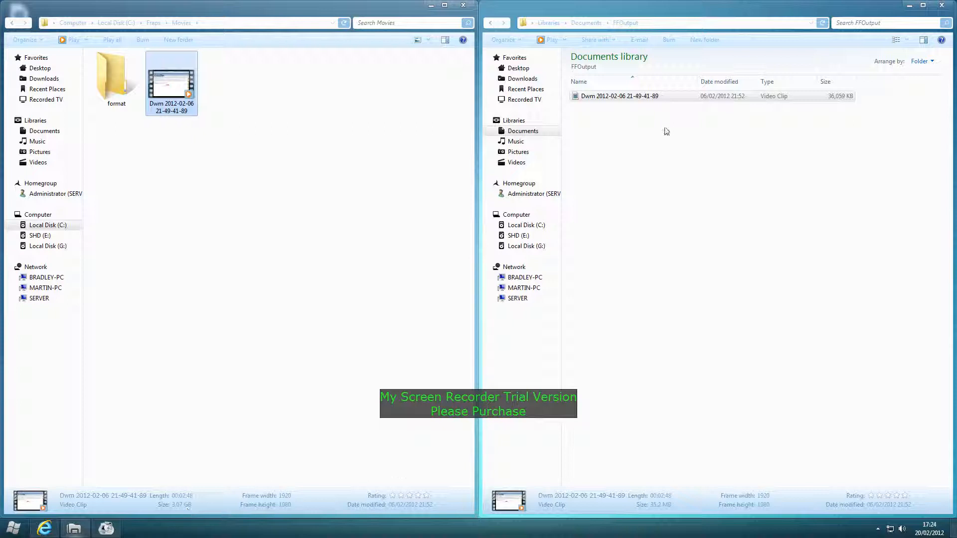
- Play the converted FFOutput clip and the original Movies recording in Windows Media Player
double_click(171, 80)
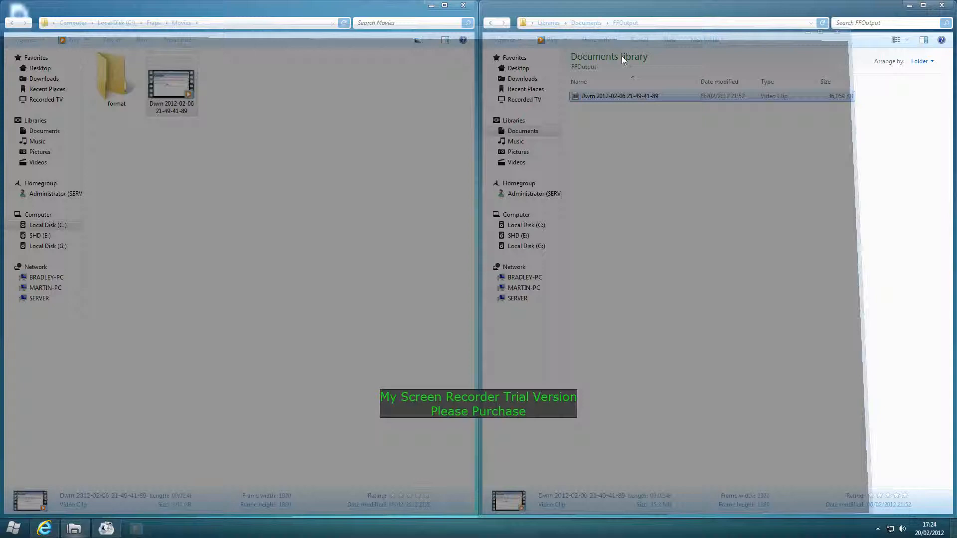
double_click(171, 84)
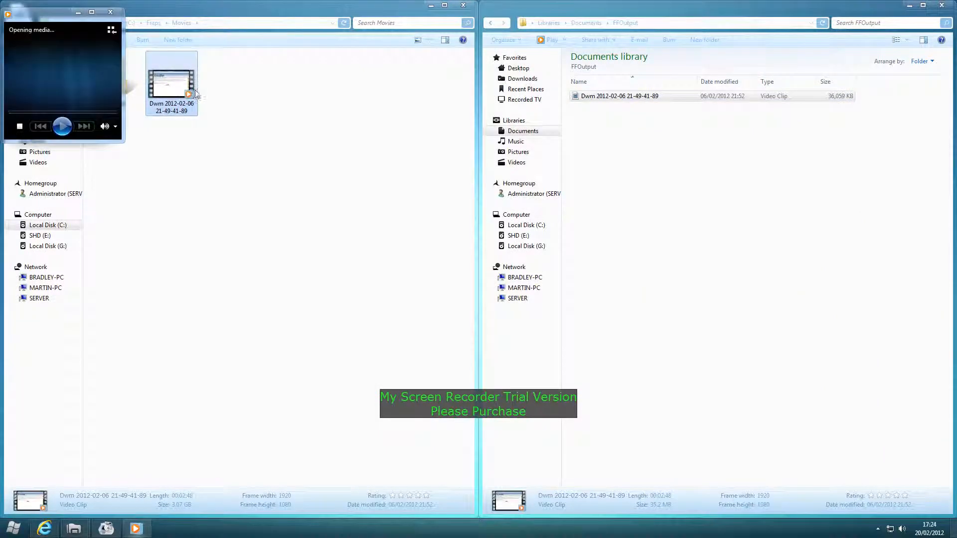